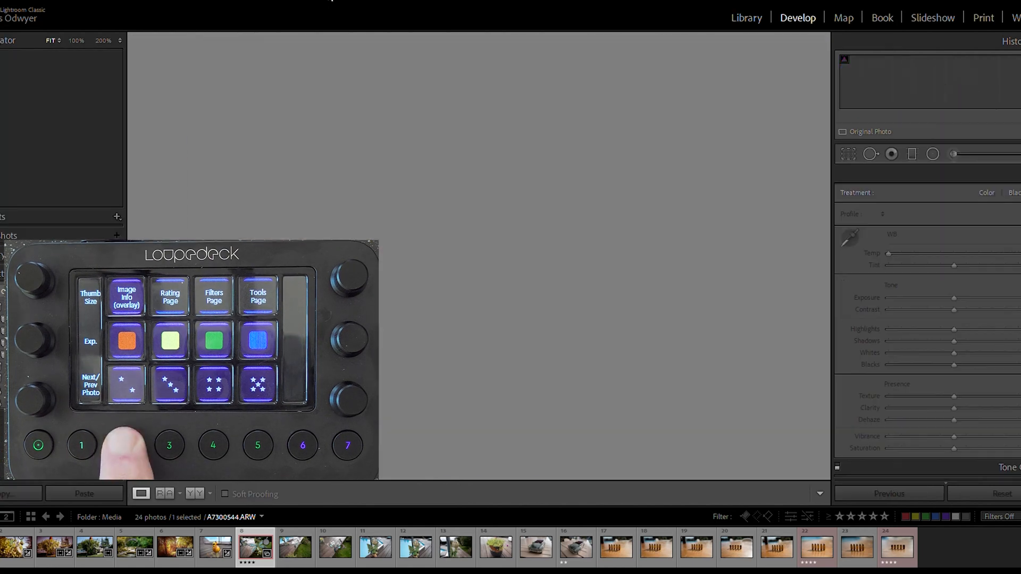
Select the dragonfly ornament photo in the filmstrip to open it in Develop
click(125, 446)
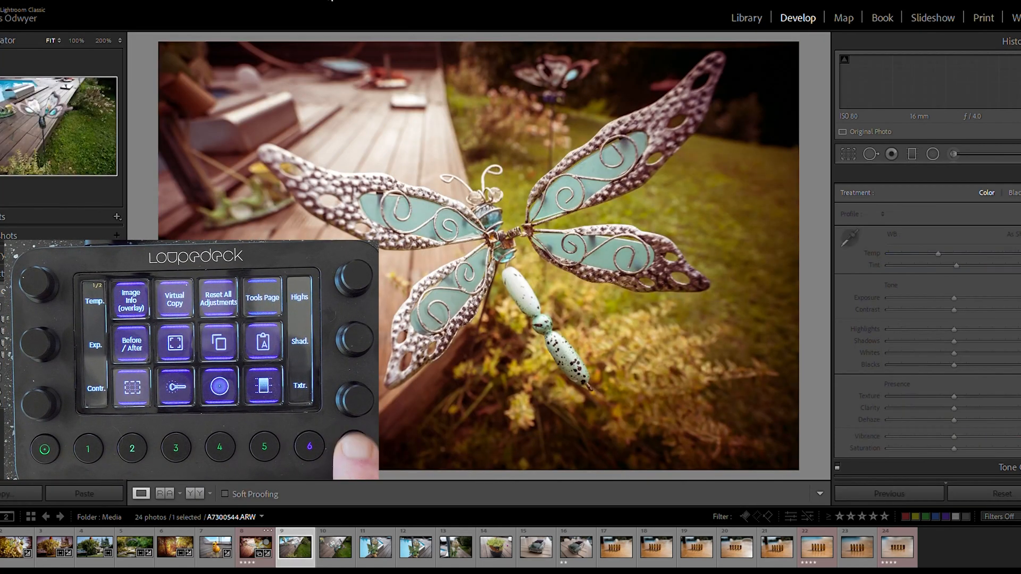
Move to the blue-jewelled butterfly ornament photo and adjust it in Develop
click(336, 546)
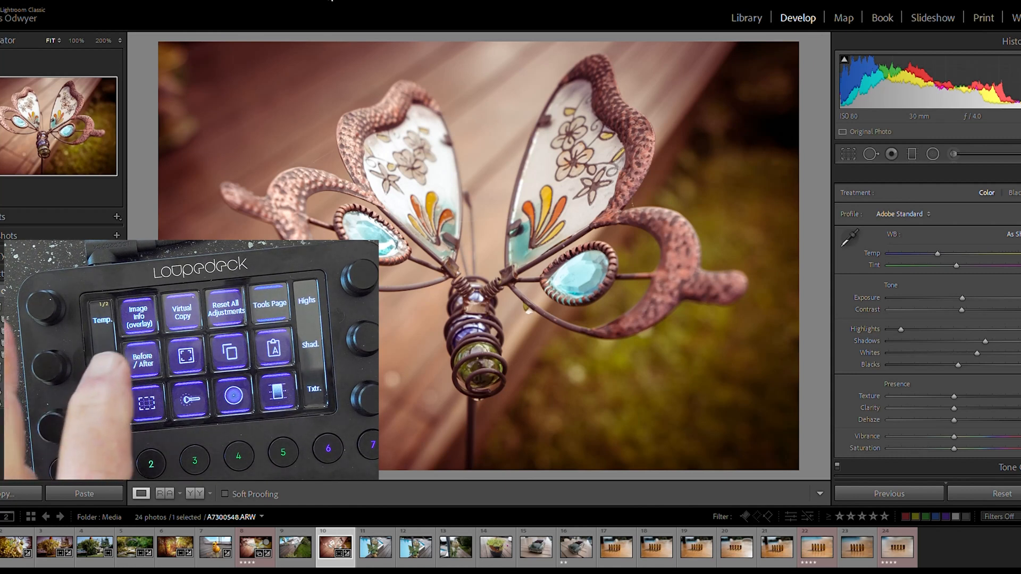
click(141, 359)
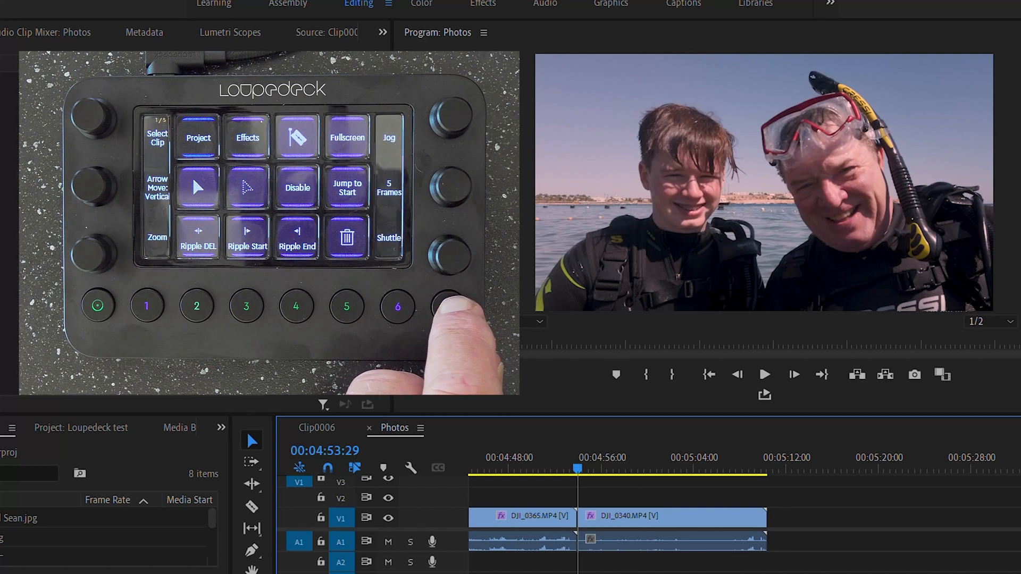
click(765, 374)
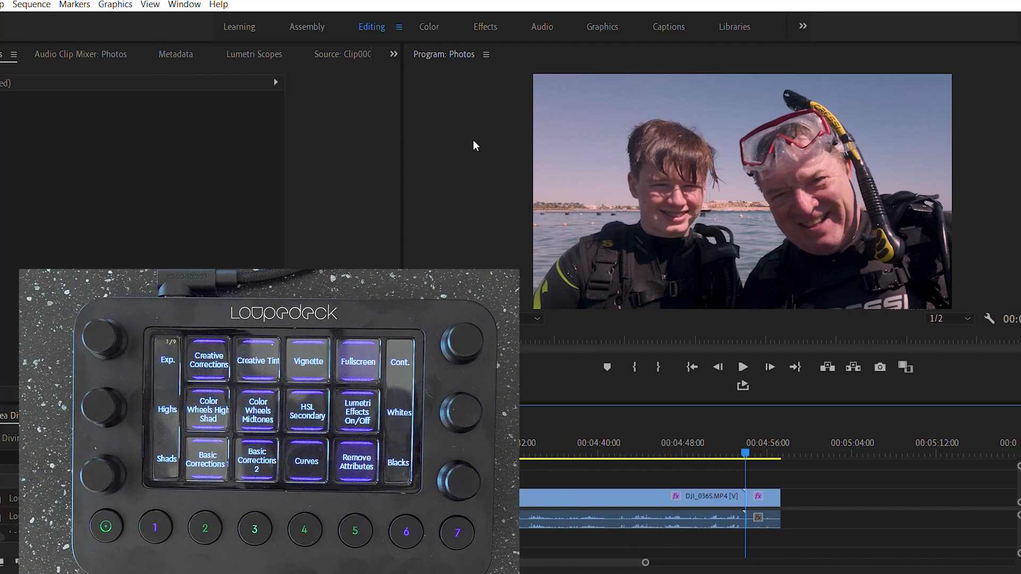
mouse_move(428, 14)
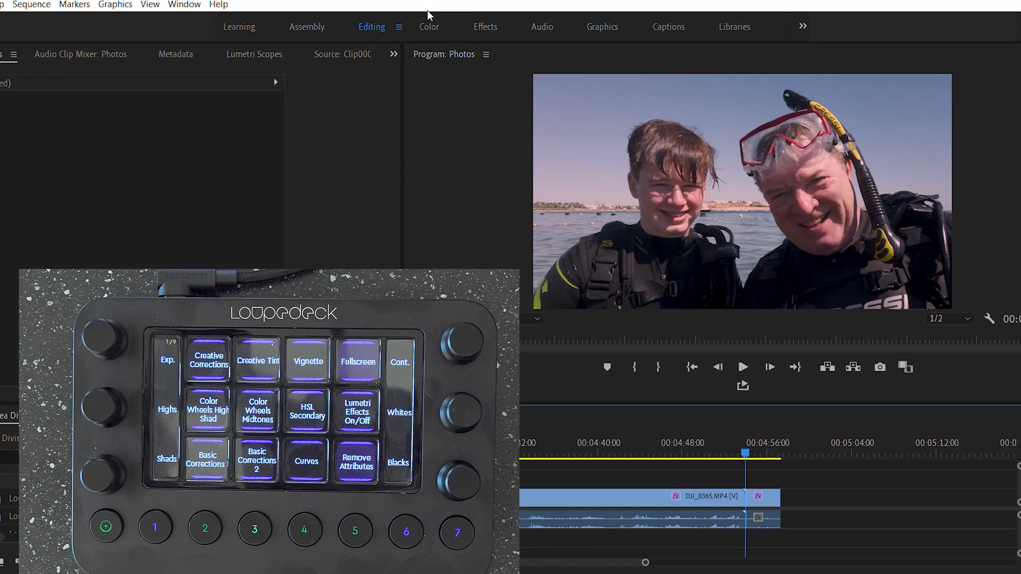
Switch Premiere Pro to the Color workspace to show Lumetri Color and Scopes
click(429, 26)
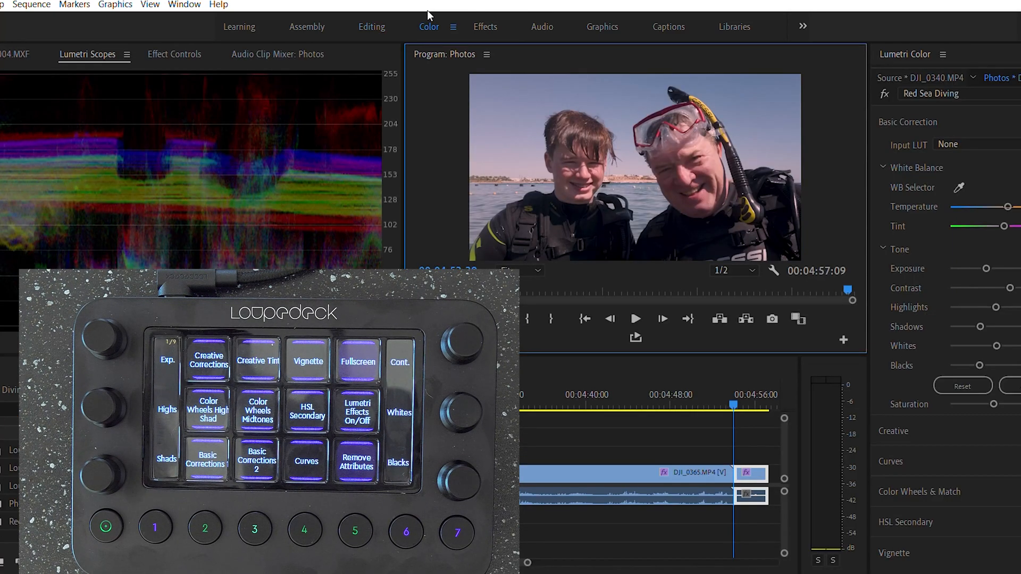